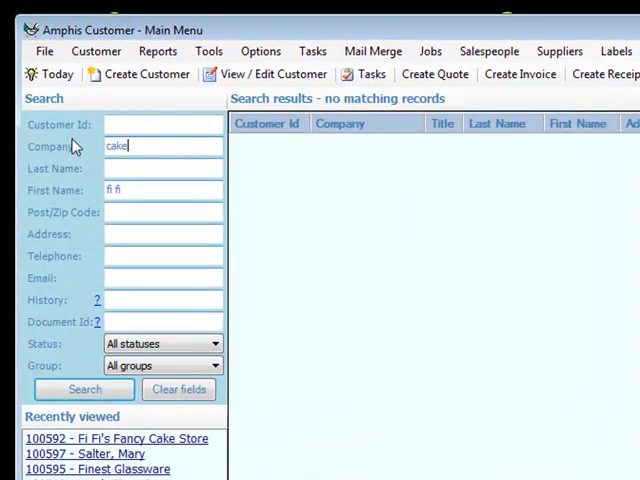
# Open Fi Fi's Fancy Cake Store's record and view its billing and delivery addresses.
pyautogui.click(83, 389)
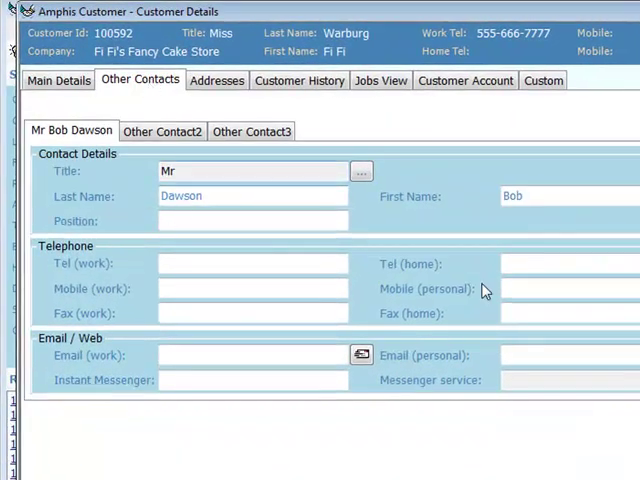
pyautogui.click(216, 80)
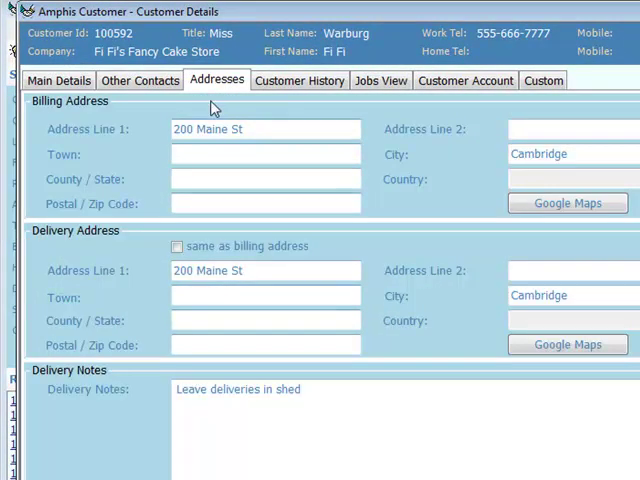
# Review the store's Customer History entries, then list its conservatory and fence repair jobs.
pyautogui.click(299, 80)
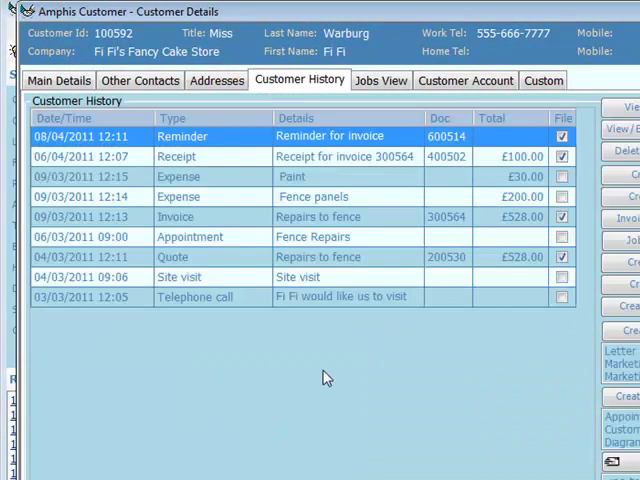
pyautogui.moveTo(389, 317)
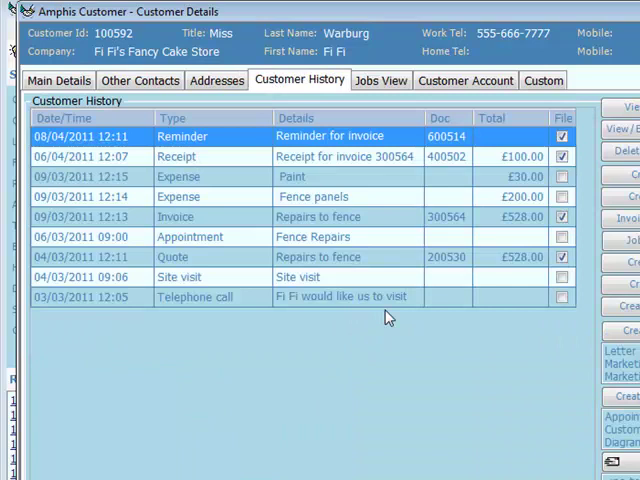
pyautogui.moveTo(207, 282)
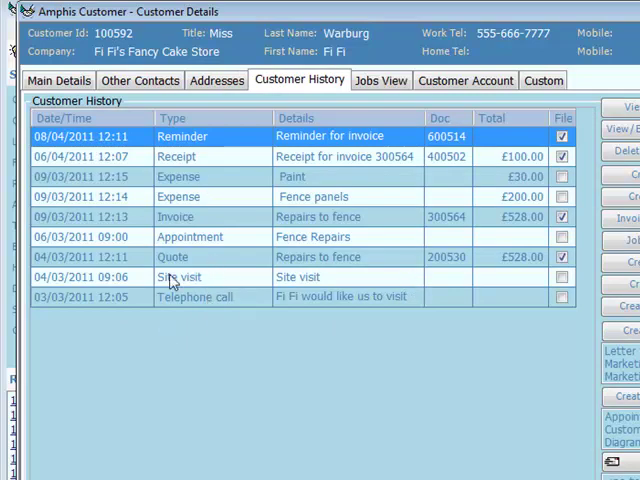
pyautogui.moveTo(333, 265)
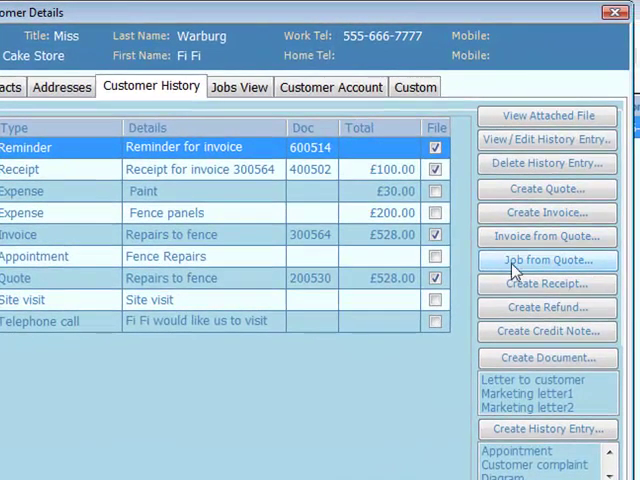
pyautogui.click(239, 87)
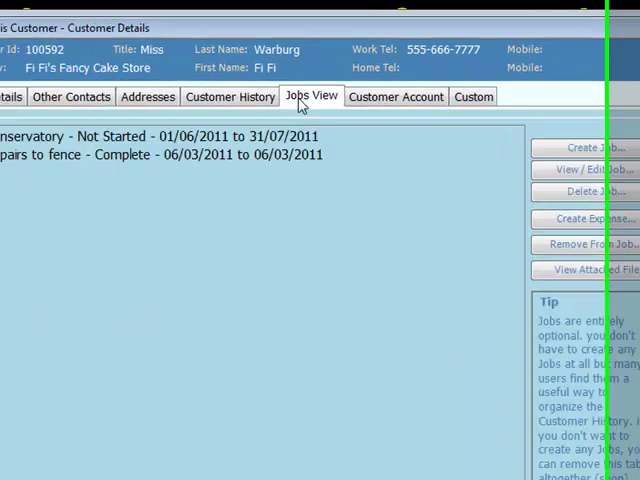
# Expand Repairs to fence to show its quote, expenses, invoice, receipt and reminder, then return to history.
pyautogui.click(53, 158)
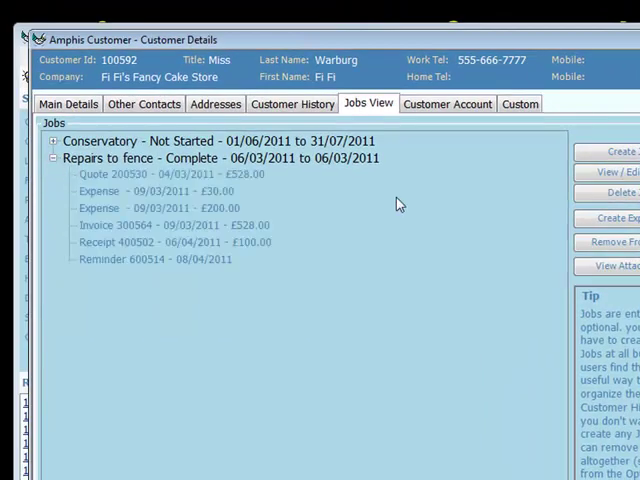
pyautogui.moveTo(149, 244)
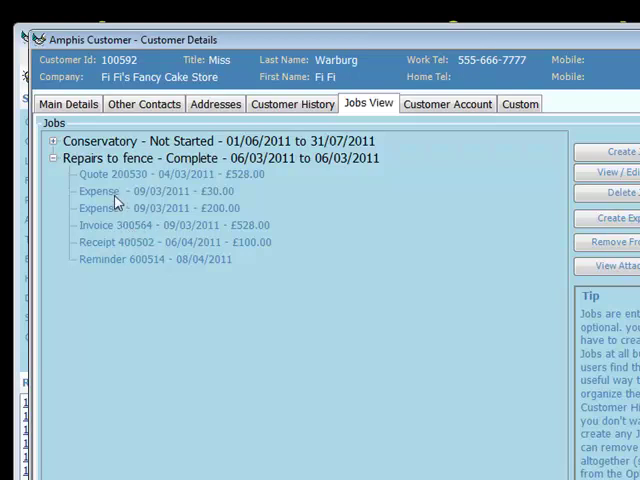
pyautogui.moveTo(110, 242)
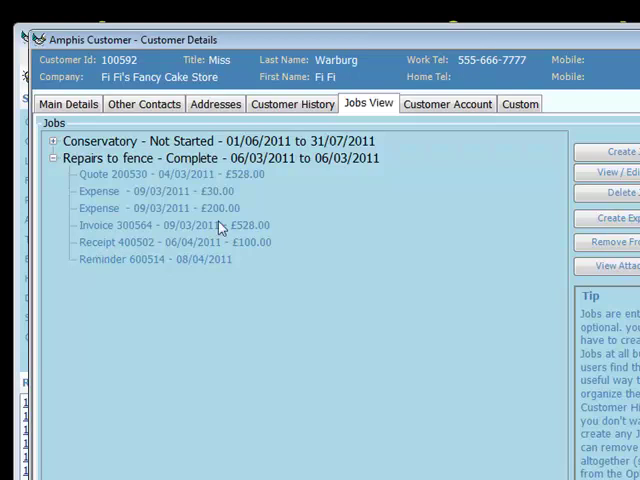
pyautogui.moveTo(137, 271)
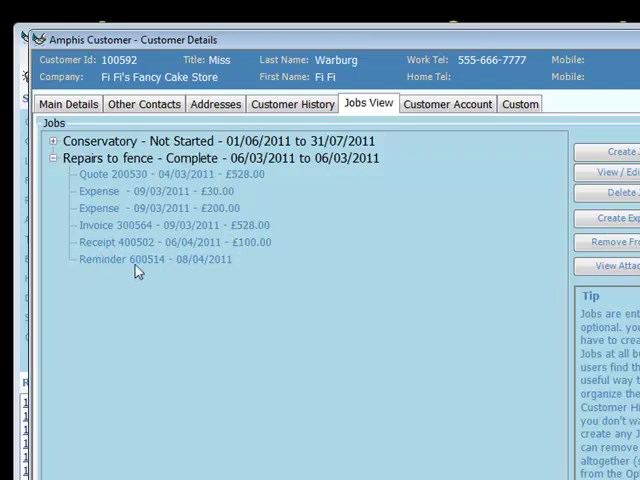
pyautogui.moveTo(311, 108)
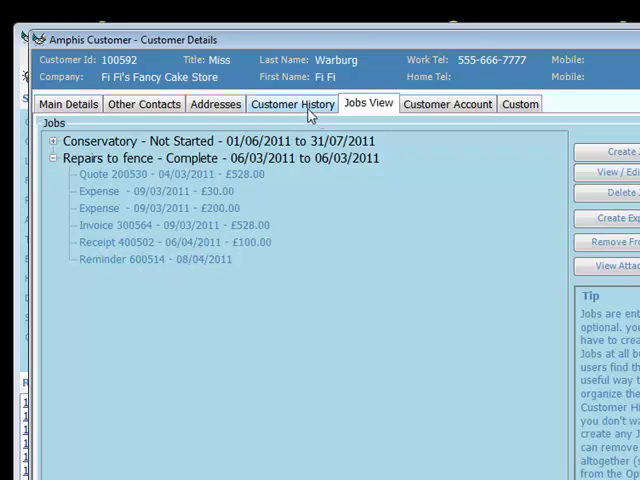
pyautogui.click(291, 103)
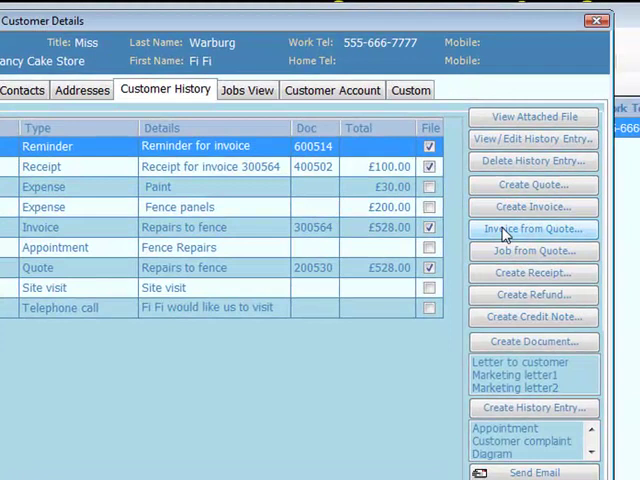
pyautogui.moveTo(533, 251)
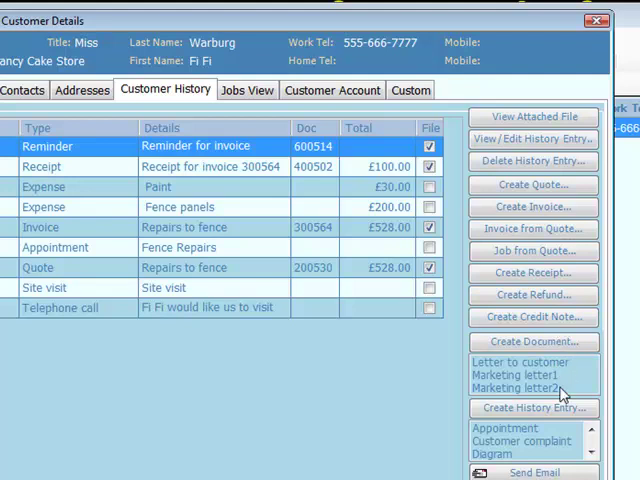
pyautogui.moveTo(547, 394)
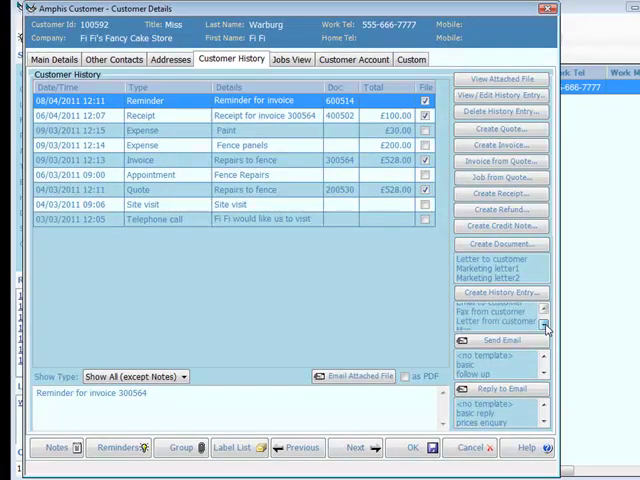
pyautogui.scroll(-3)
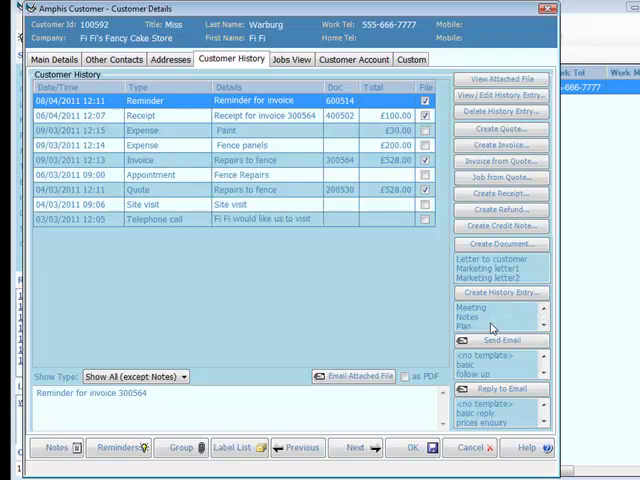
pyautogui.moveTo(480, 345)
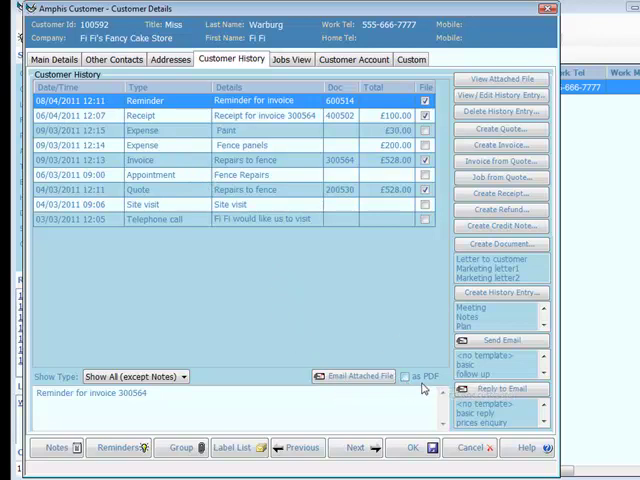
pyautogui.click(291, 59)
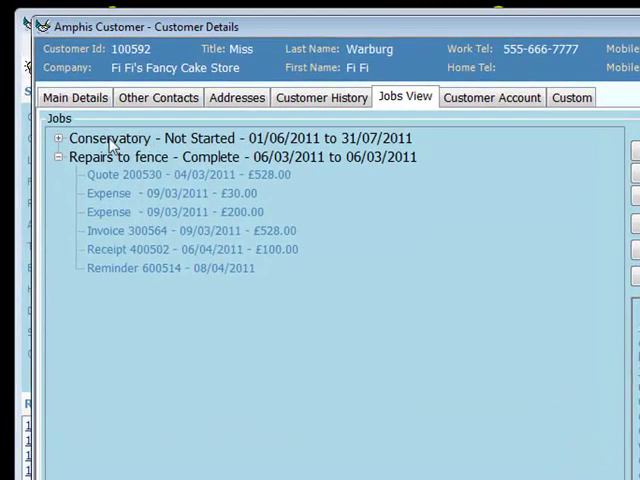
# Expand the Conservatory job in Jobs View to reveal its notes entry.
pyautogui.click(58, 138)
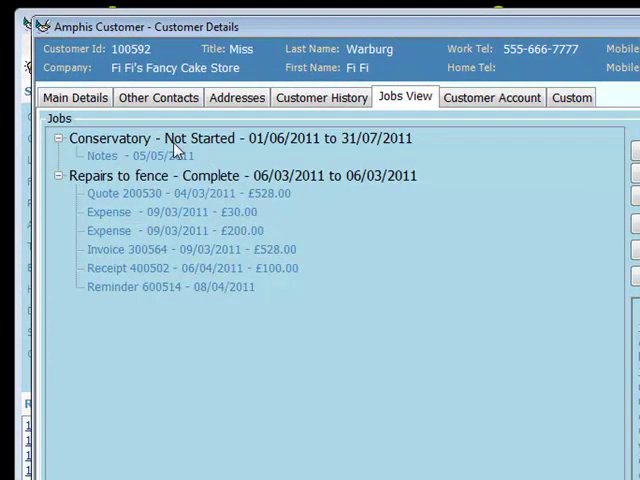
pyautogui.click(493, 97)
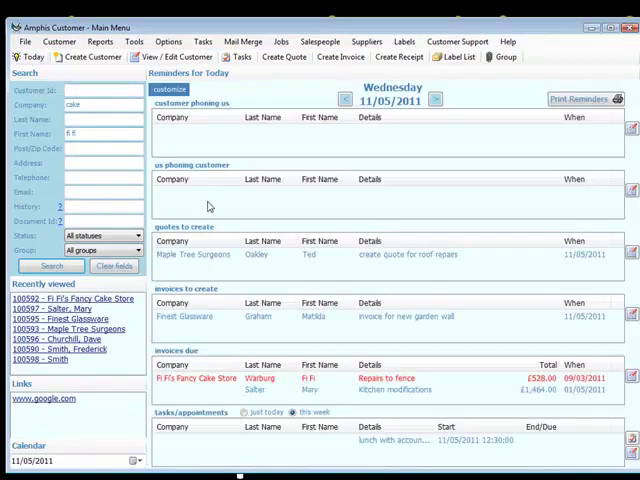
pyautogui.moveTo(320, 258)
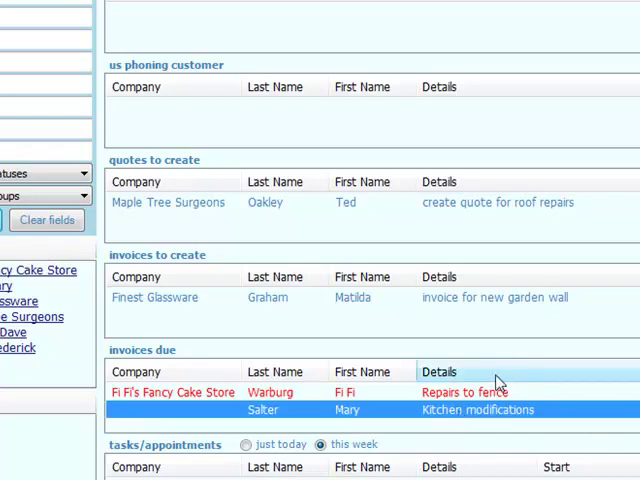
# Browse the Reminders for Today panels and select the Finest Glassware invoice reminder.
pyautogui.click(170, 392)
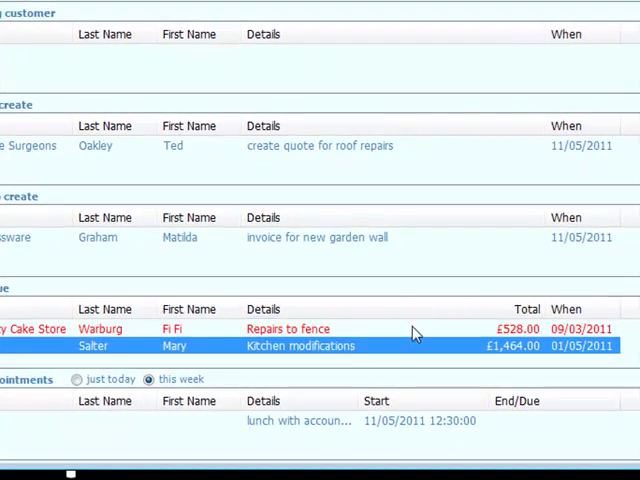
pyautogui.moveTo(330, 449)
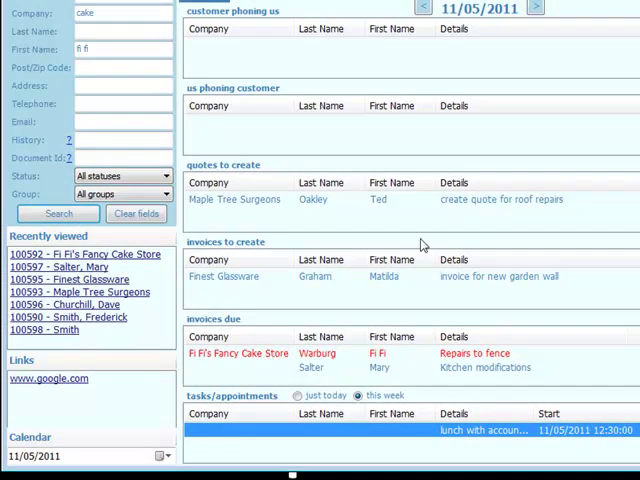
pyautogui.click(235, 198)
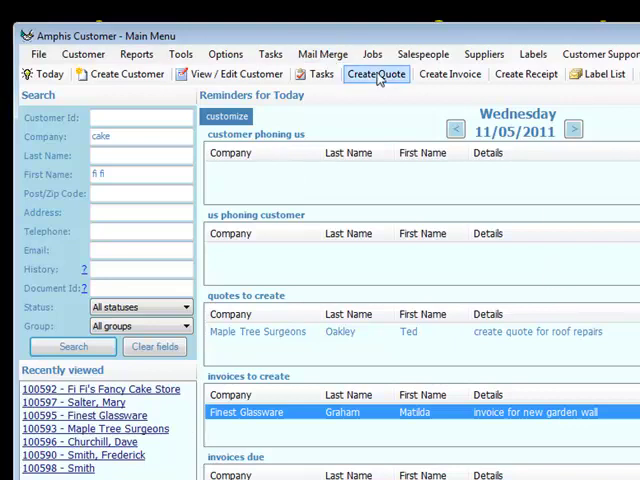
pyautogui.click(322, 54)
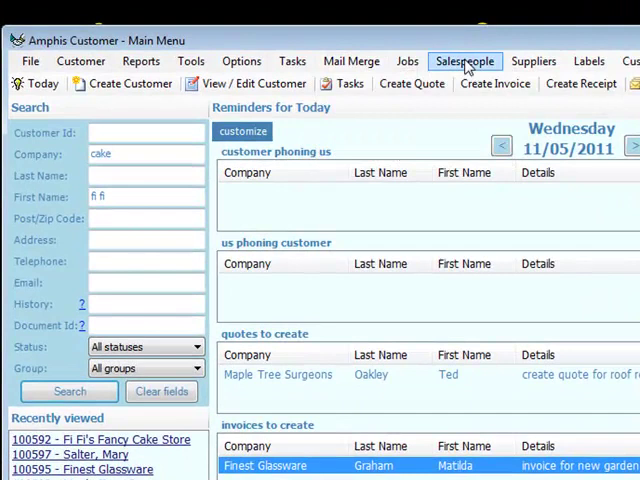
pyautogui.click(463, 61)
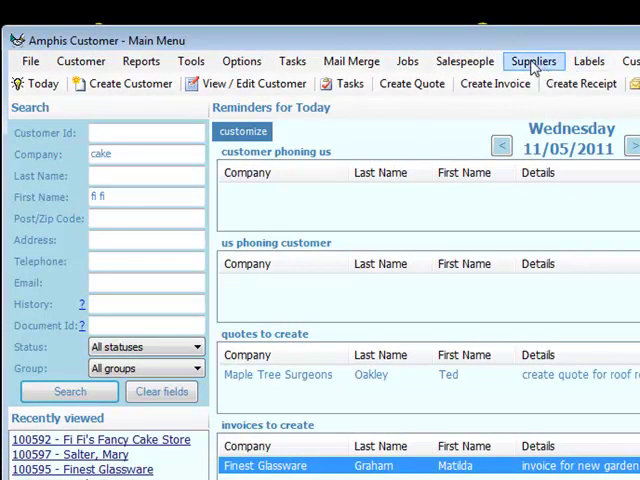
pyautogui.click(538, 62)
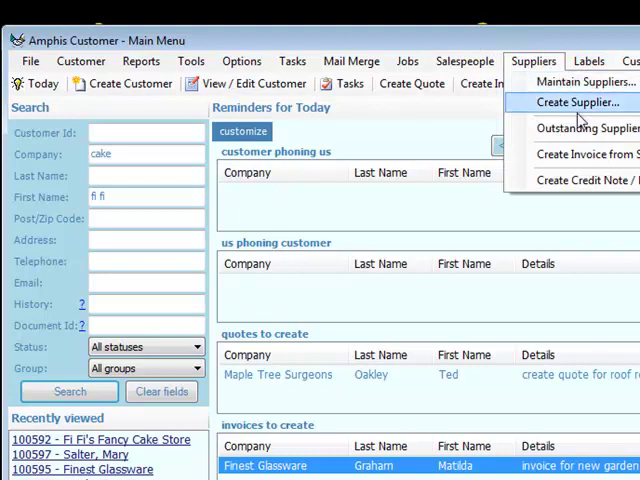
pyautogui.click(437, 240)
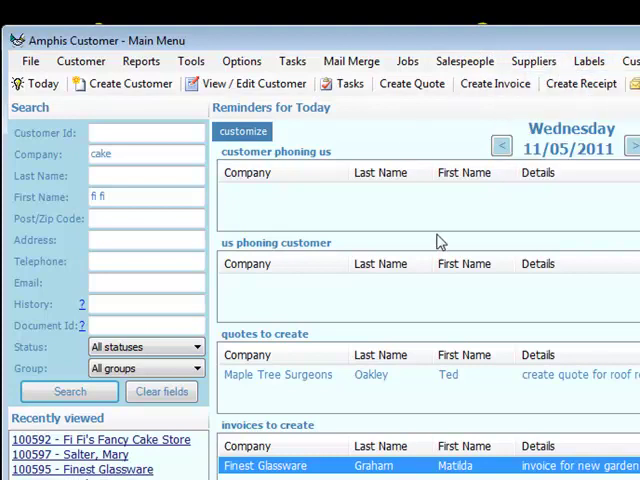
pyautogui.moveTo(394, 143)
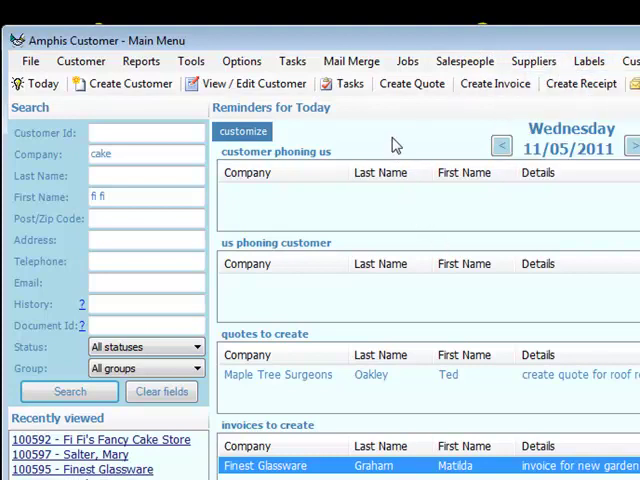